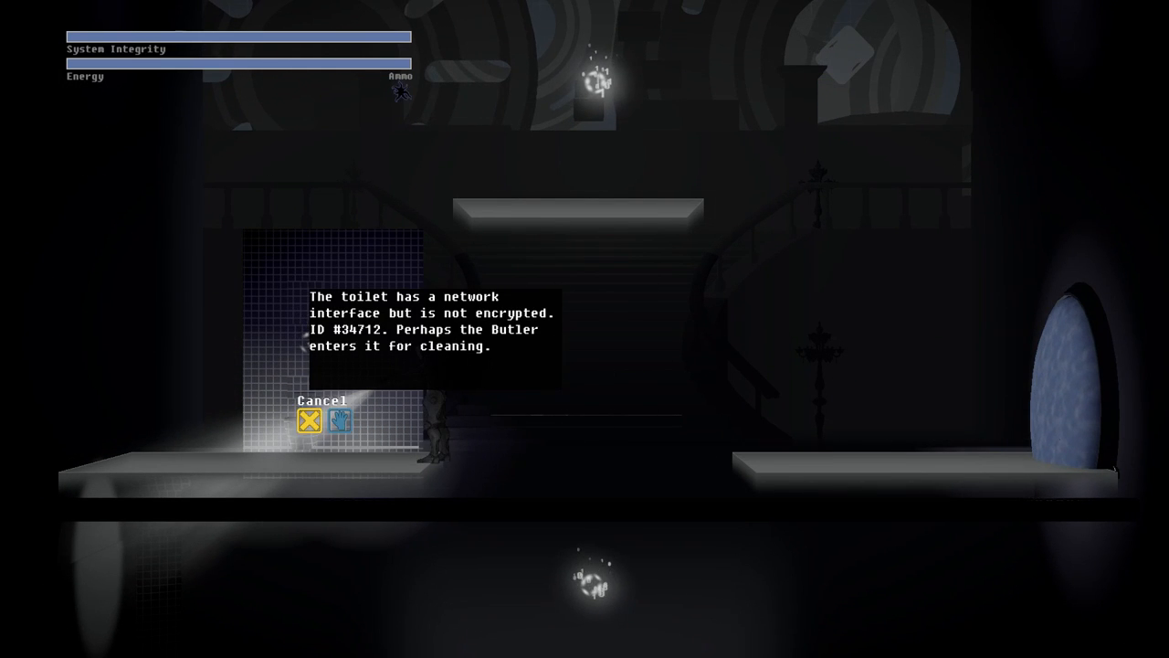
# Walk from the toilet to the automated cupboard and interact with it.
pyautogui.click(340, 421)
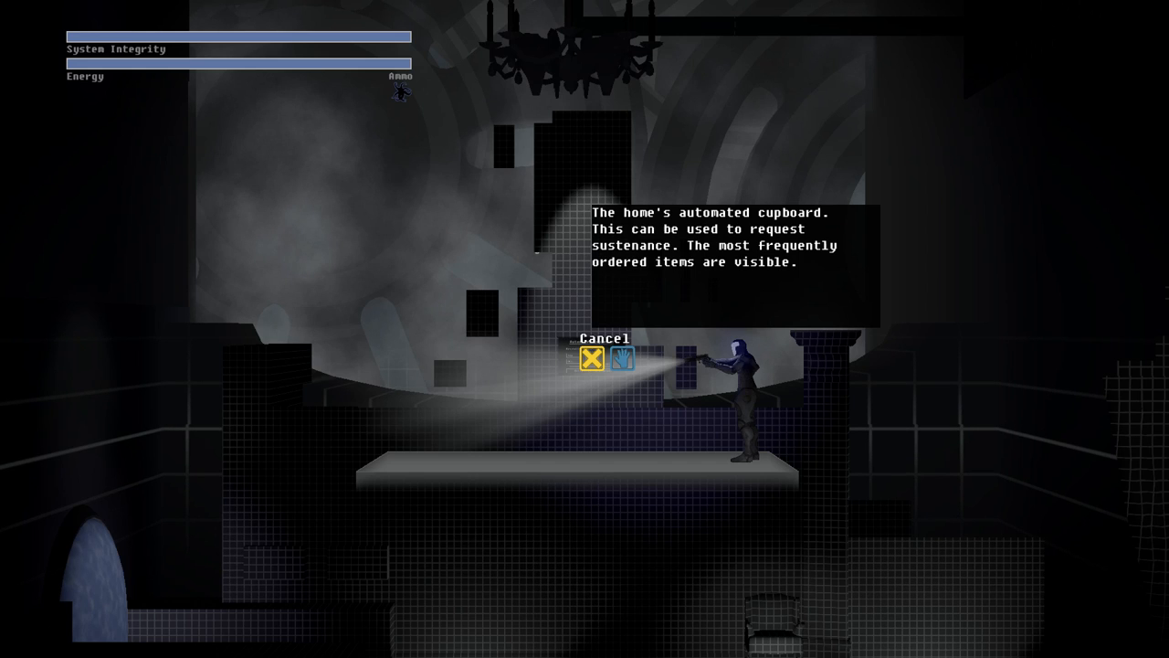
pyautogui.click(590, 356)
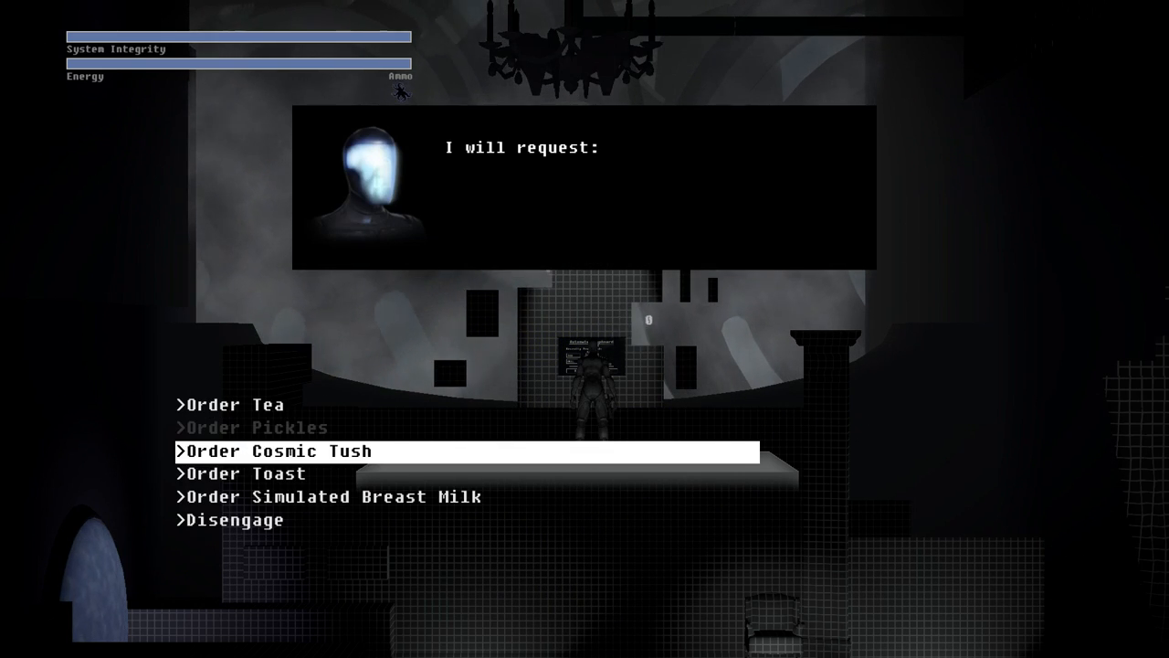
# Select Order Simulated Breast Milk from the cupboard's list and confirm the order.
pyautogui.press('Down')
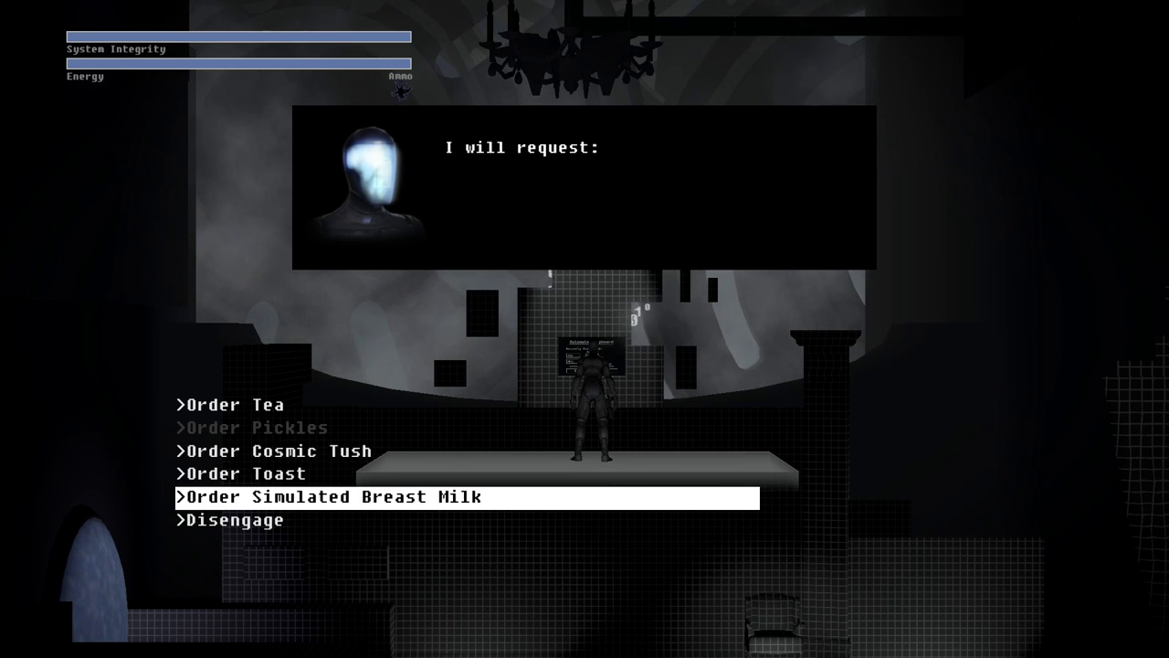
pyautogui.click(329, 497)
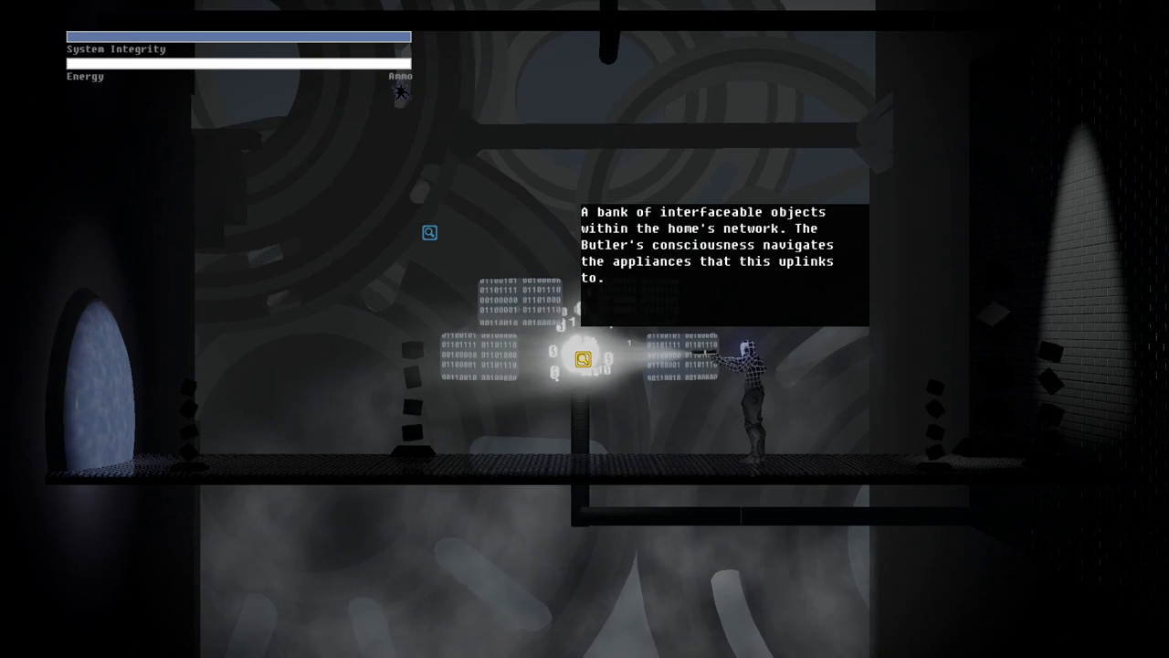
# Interface with the network node among the home's connected objects.
pyautogui.click(580, 361)
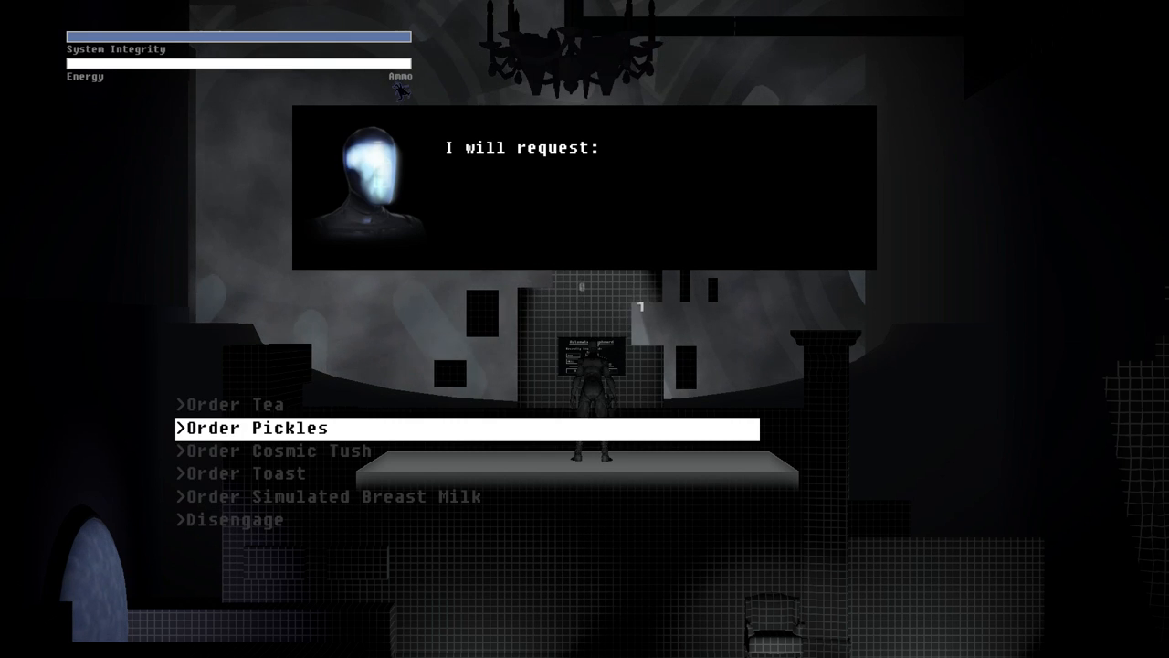
# Choose Order Pickles from the butler's request list and confirm it.
pyautogui.click(255, 427)
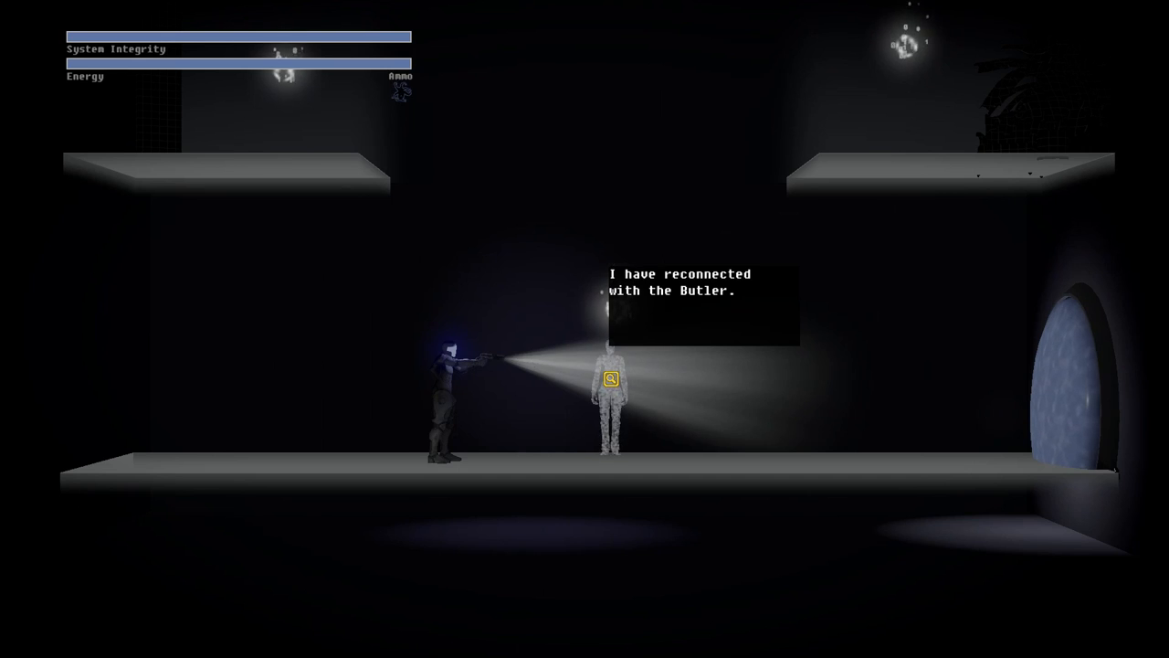
pyautogui.press('Escape')
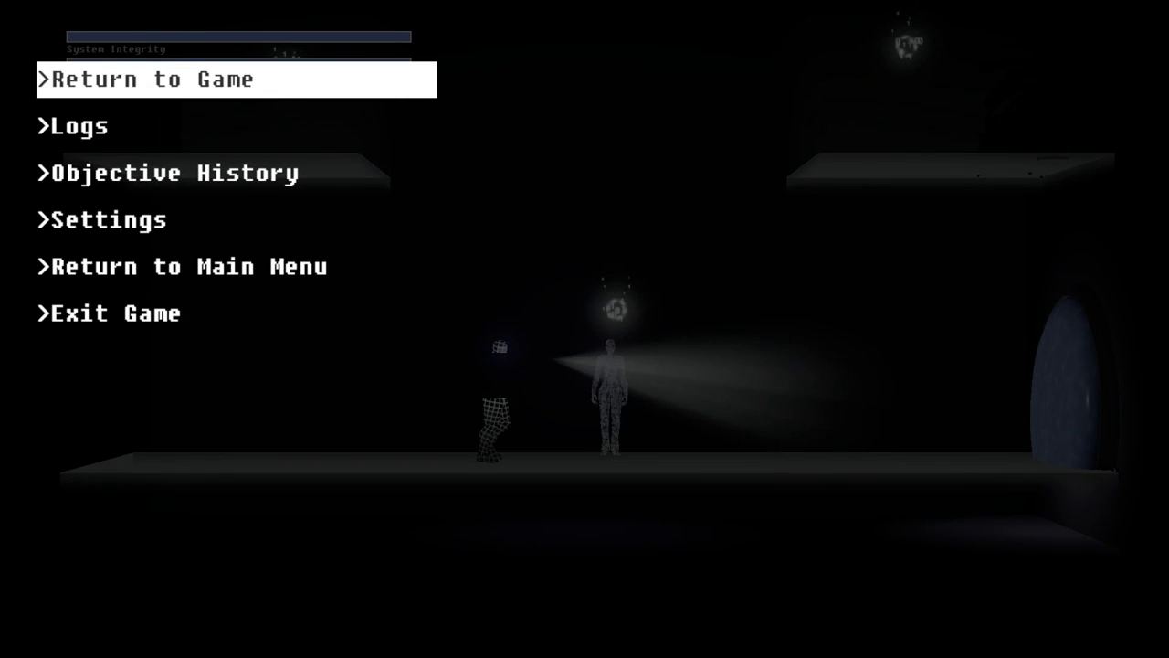
pyautogui.click(80, 125)
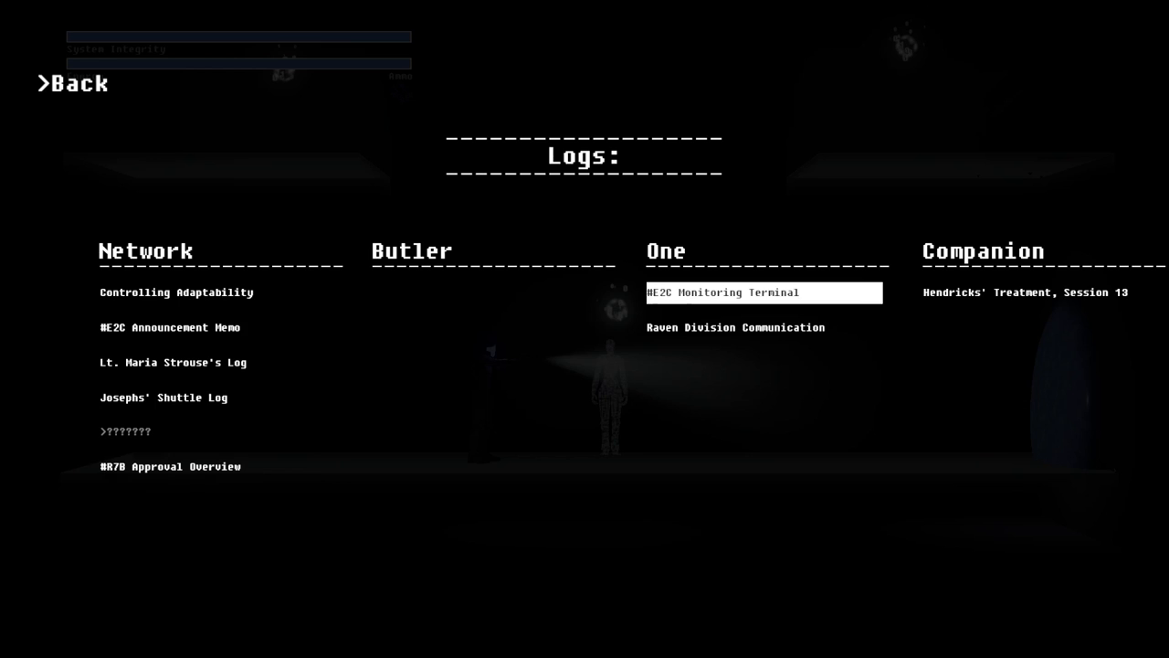
pyautogui.click(71, 84)
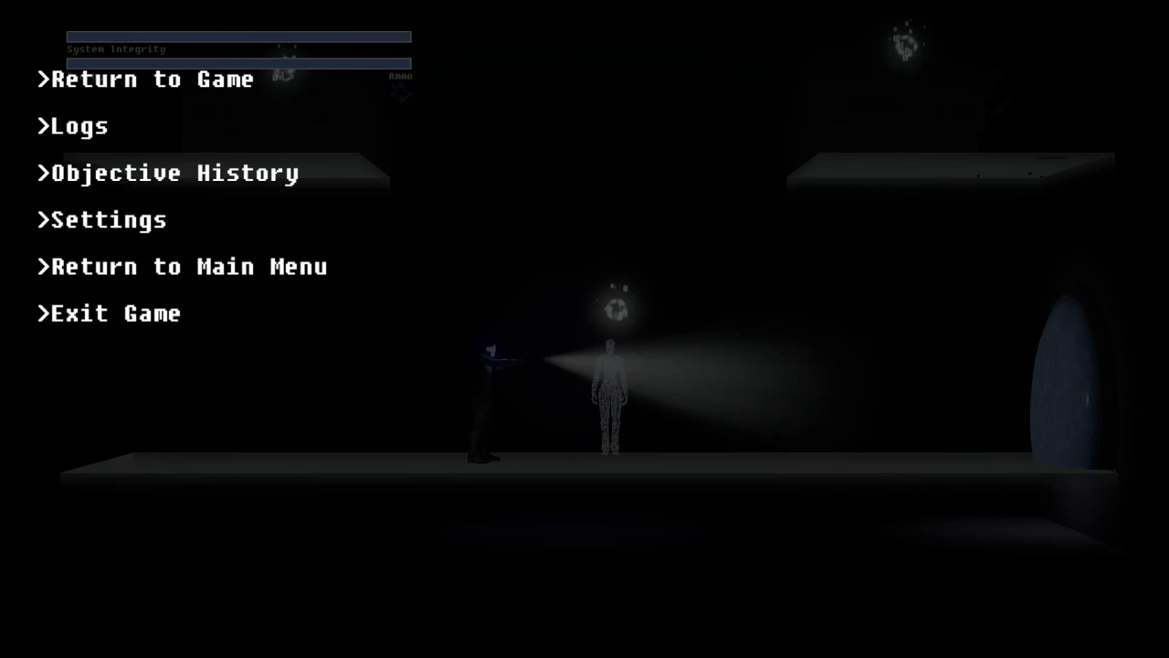
pyautogui.click(173, 171)
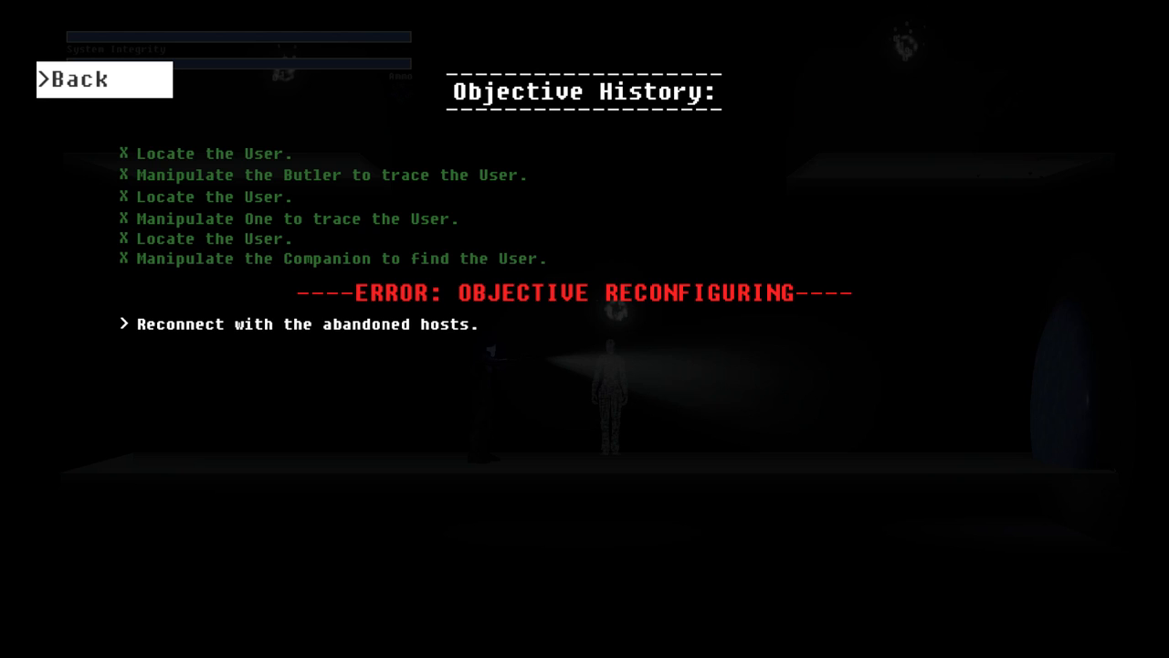
pyautogui.click(76, 80)
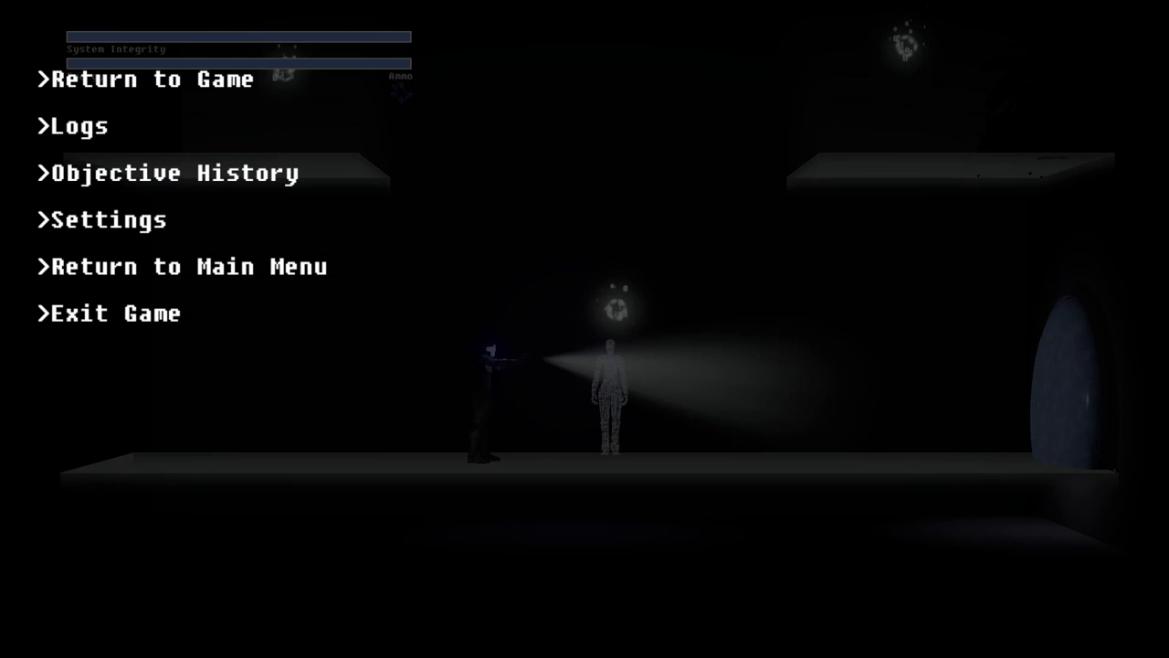
pyautogui.click(150, 80)
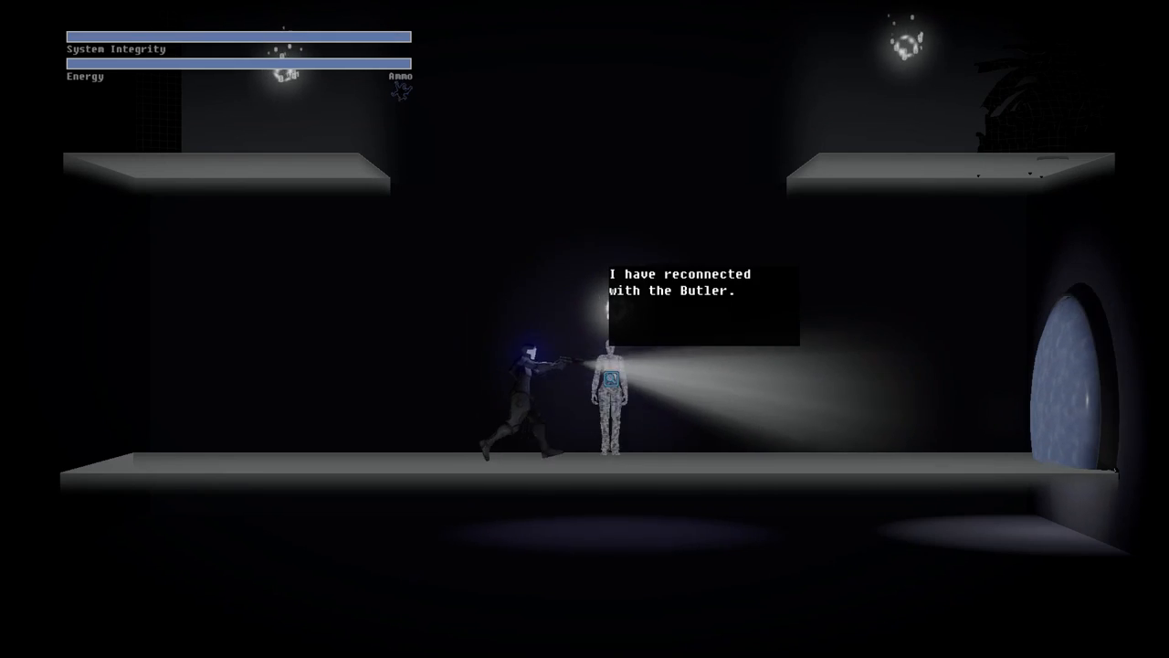